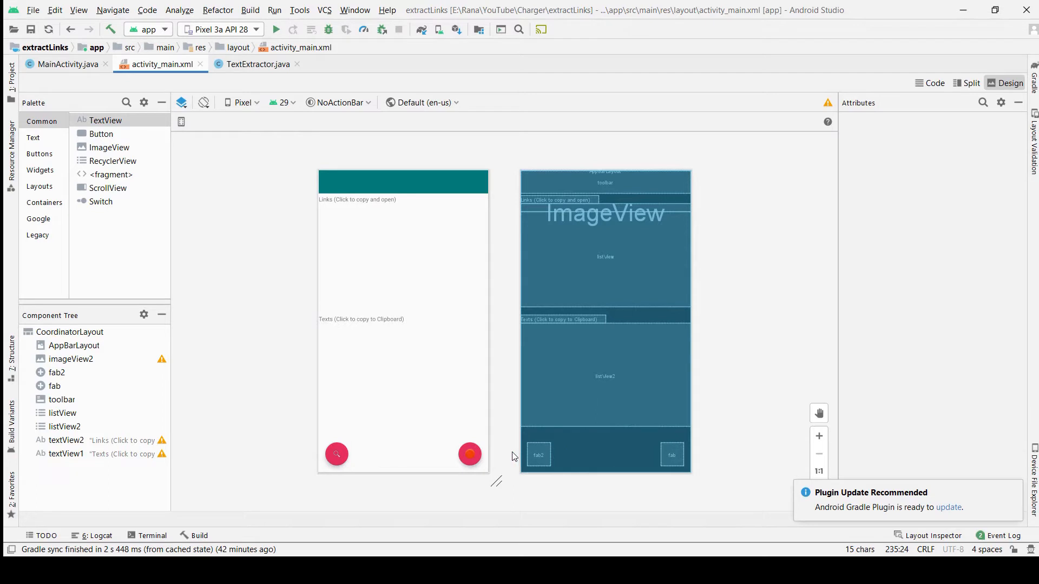
Step: Switch to MainActivity.java and scroll from onCreate down to the dispatchTakePictureIntent method
click(67, 64)
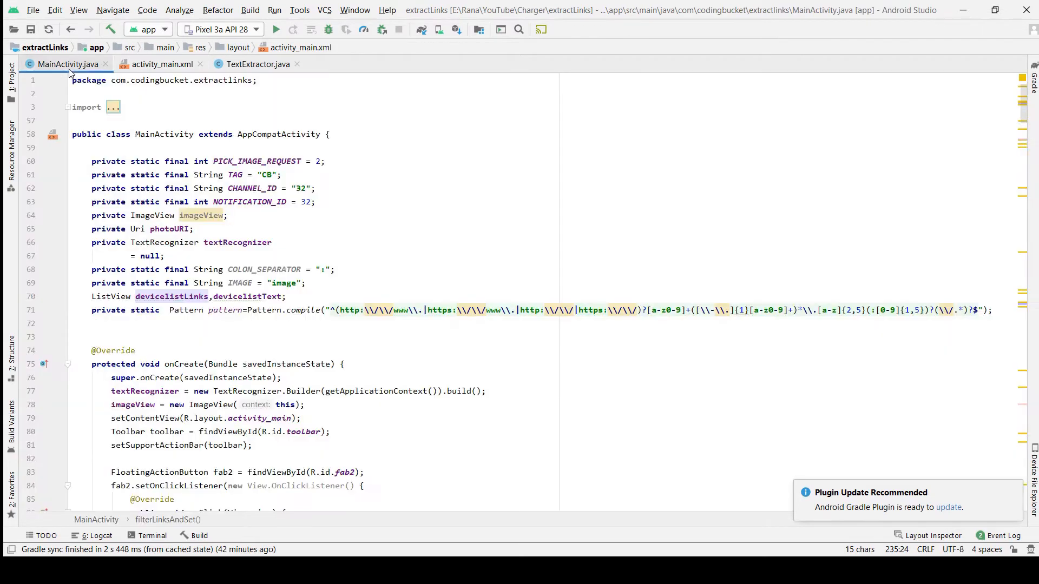
scroll(down, 3)
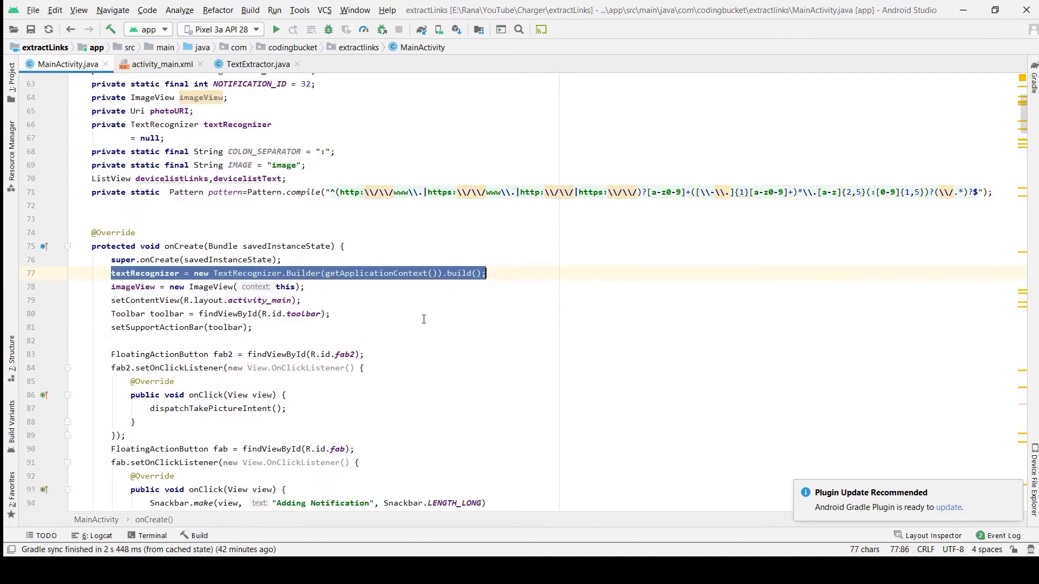
scroll(down, 3)
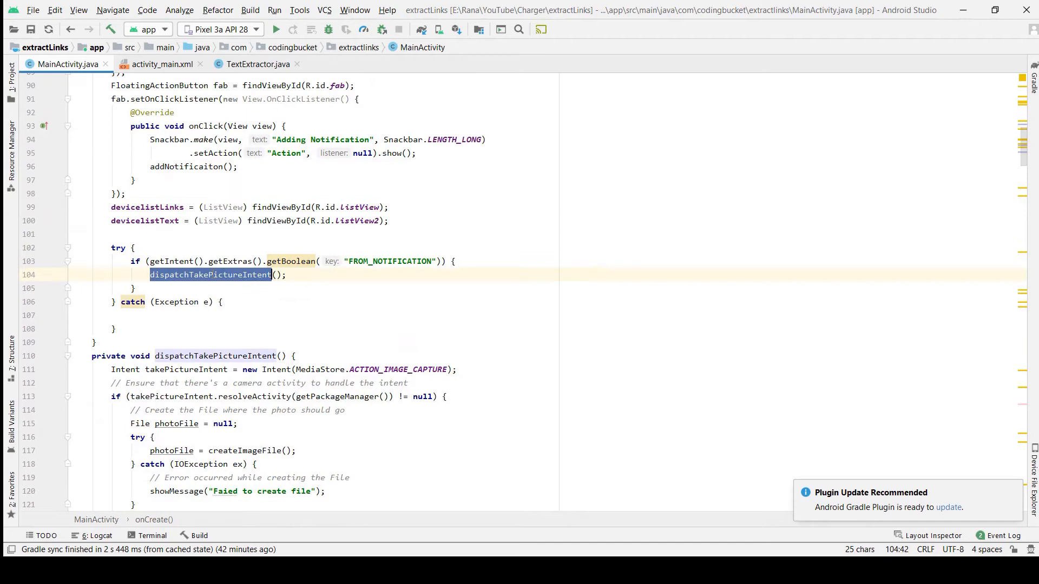
scroll(down, 3)
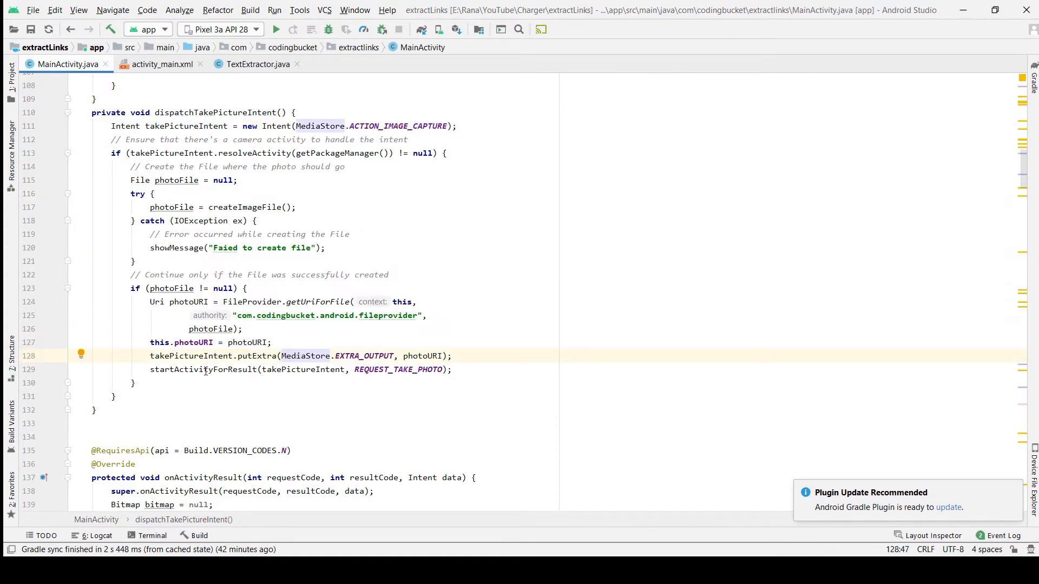
Step: Highlight the getBitMap/onActivityResult lines, view TextExtractor's getTexts, then return to filterLinksAndSet
double_click(397, 369)
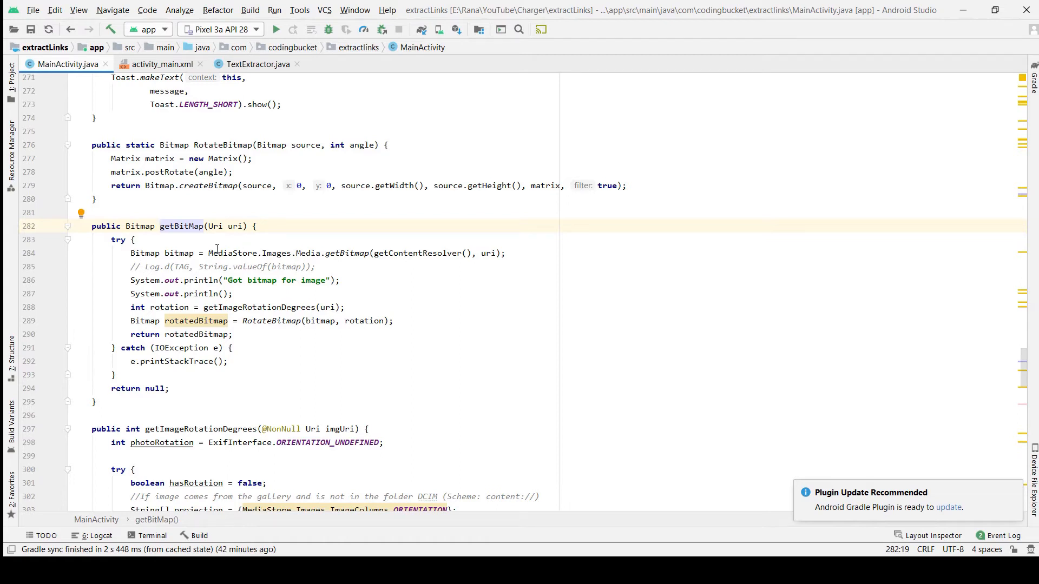
drag(209, 254, 506, 253)
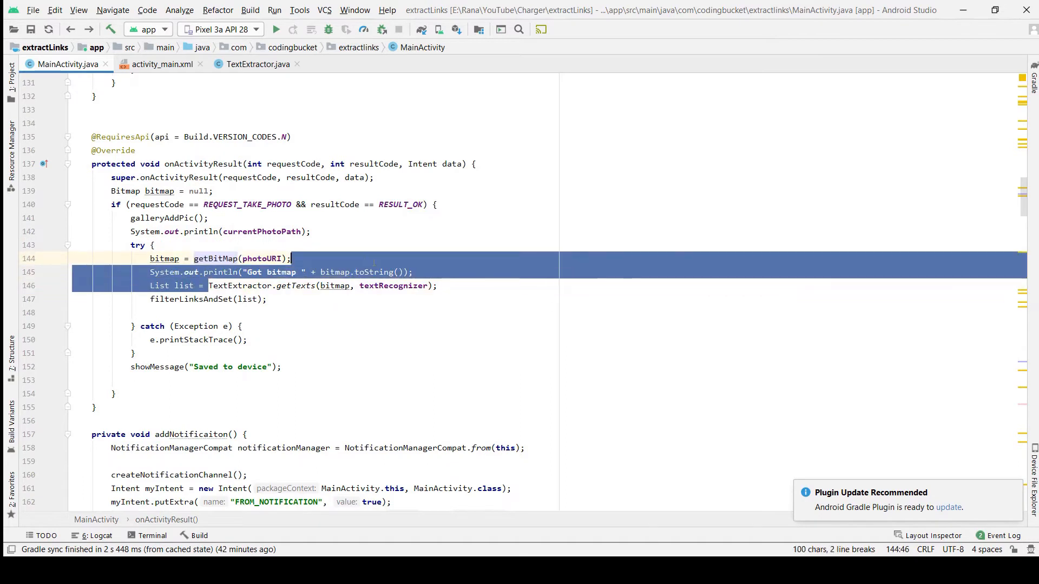
click(257, 63)
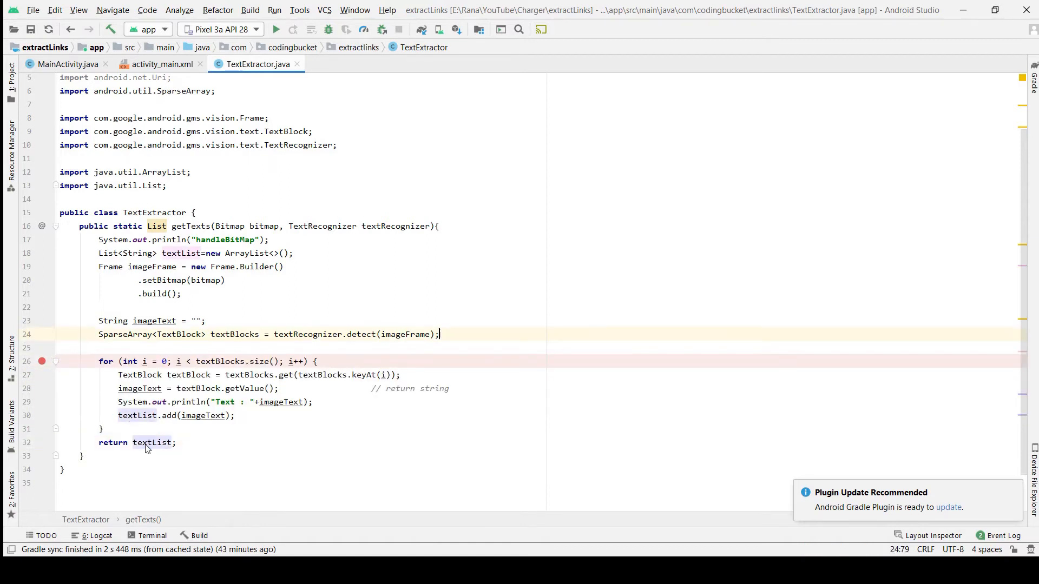
click(65, 63)
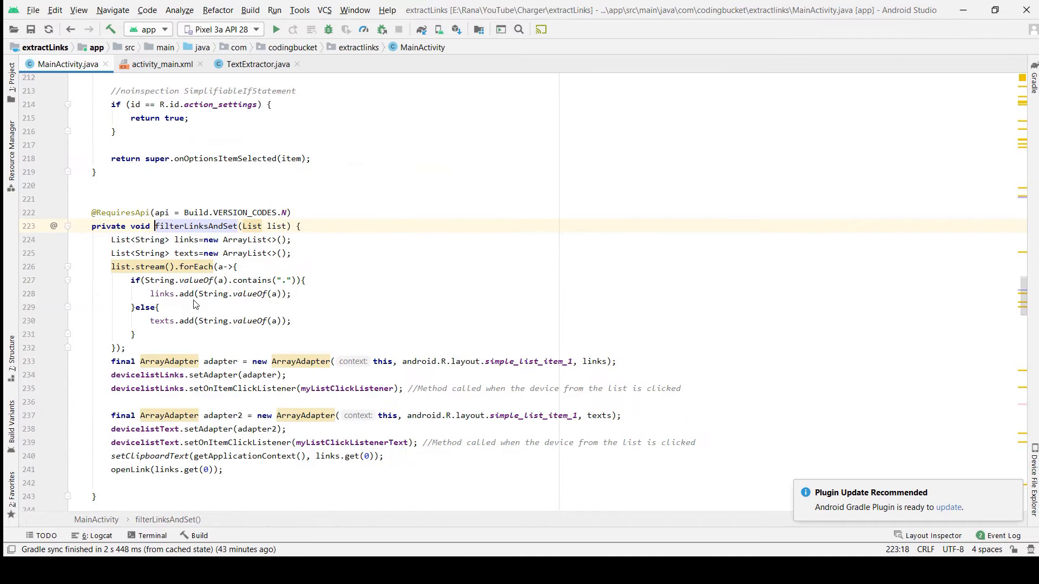
Step: Highlight the forEach loop in filterLinksAndSet, then jump to and select the openLink method definition
drag(111, 266, 125, 347)
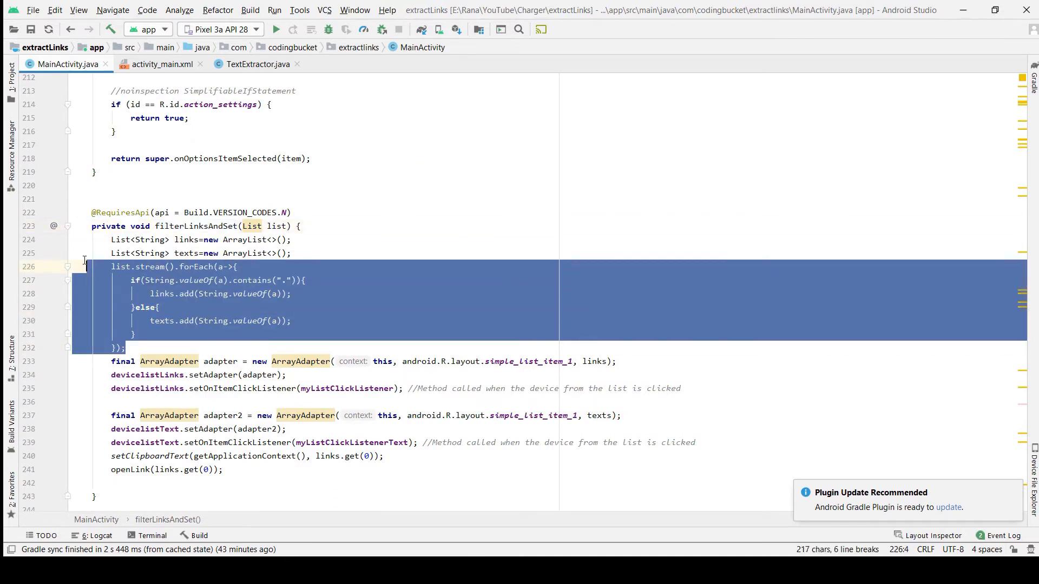
click(162, 294)
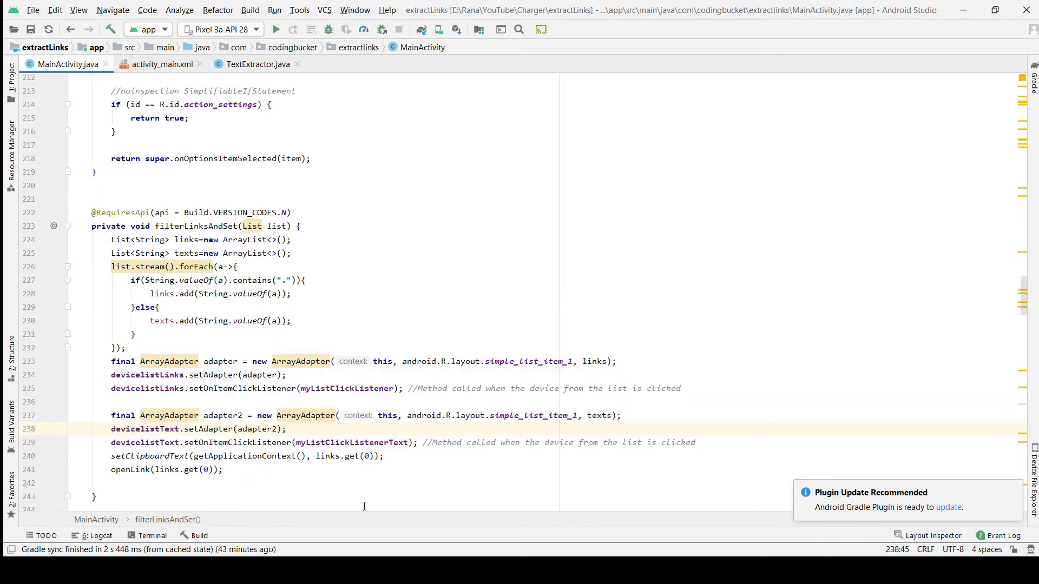
double_click(151, 455)
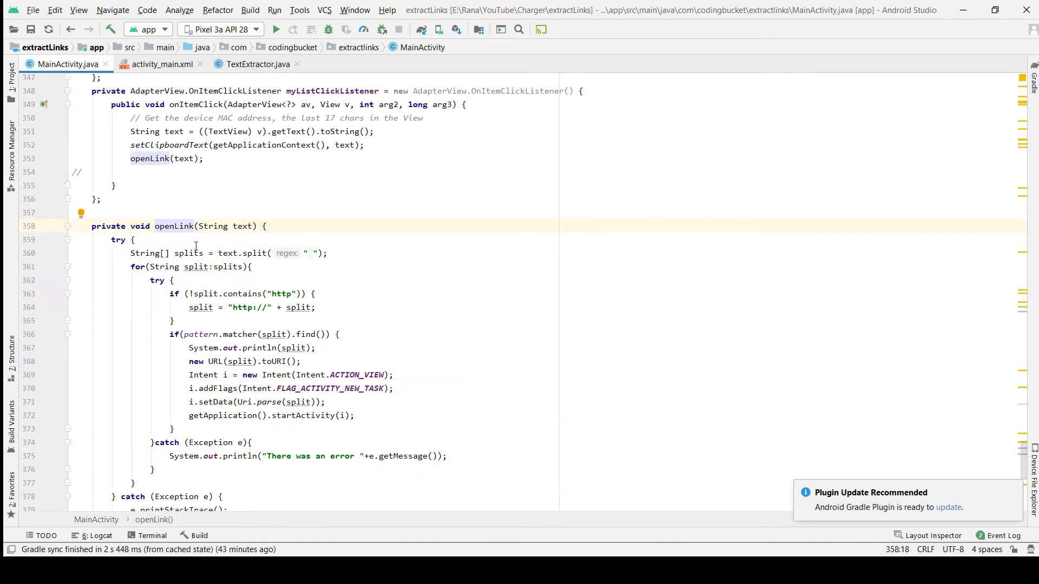
double_click(188, 253)
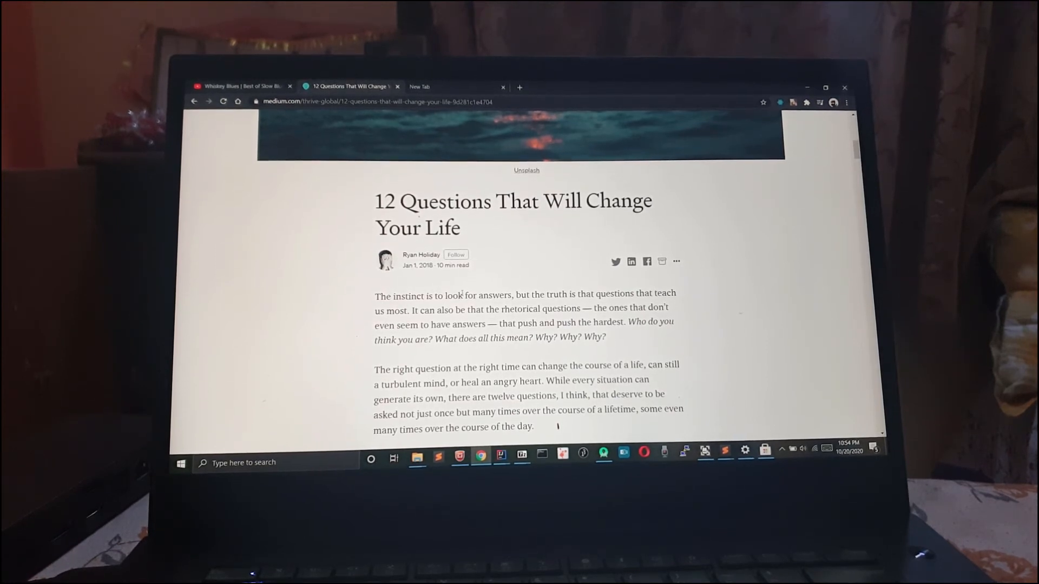
Step: Scroll the Medium article in Chrome and select its URL in the address bar
scroll(down, 3)
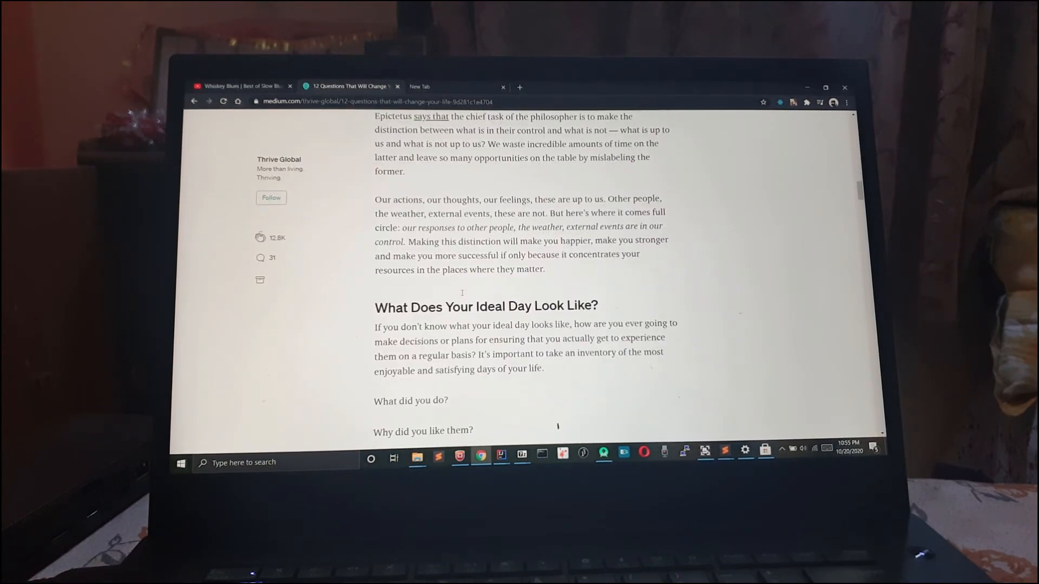
scroll(down, 3)
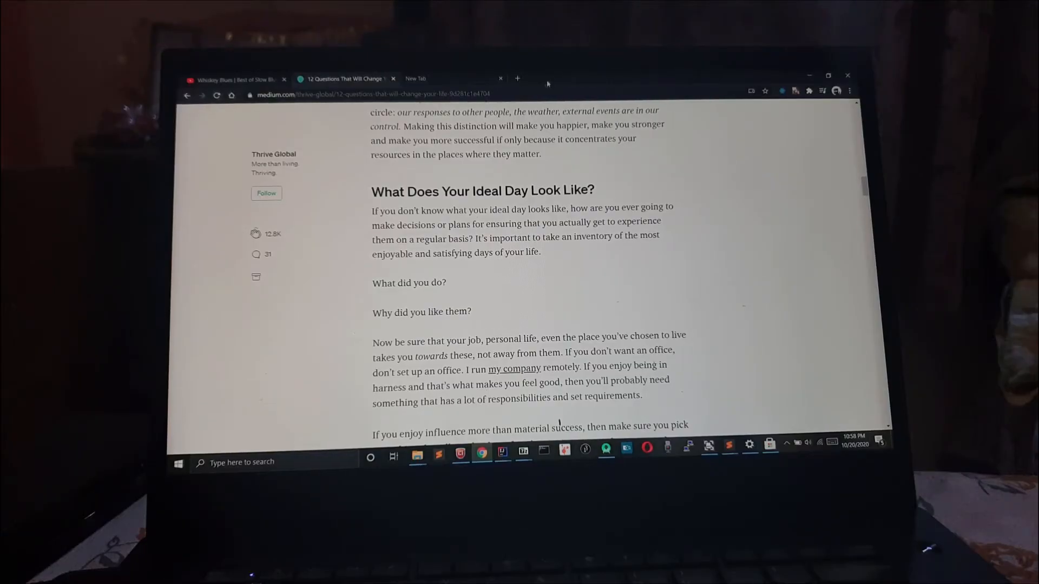
click(372, 93)
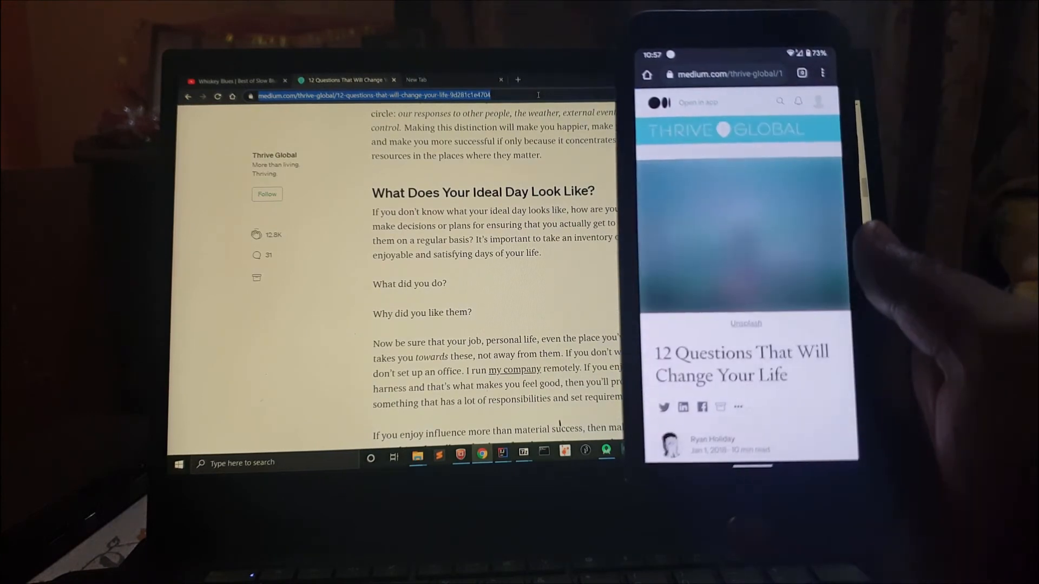
Step: Swipe down through the article's opening paragraphs in the phone's browser
scroll(down, 3)
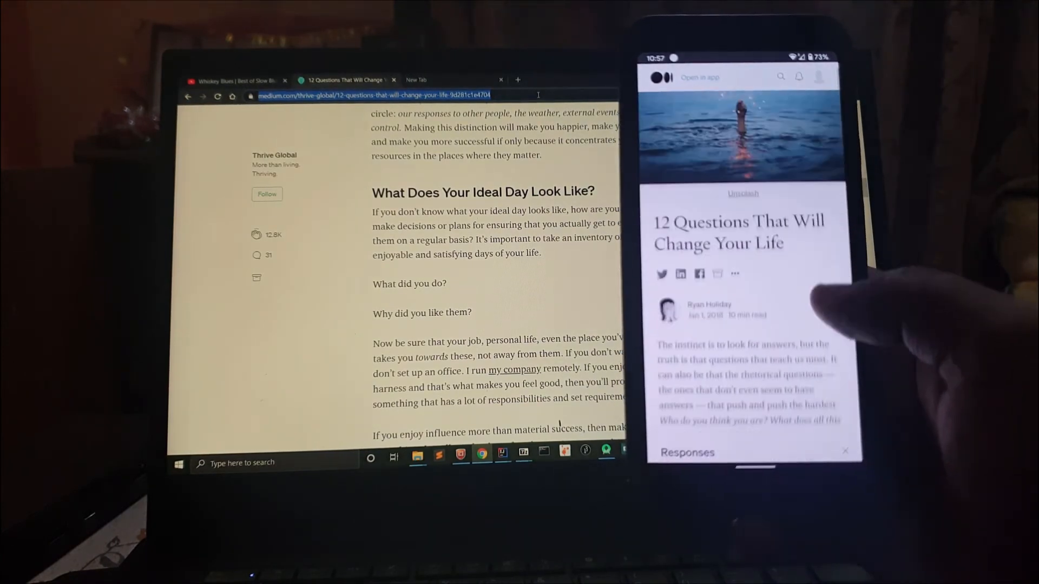
scroll(down, 3)
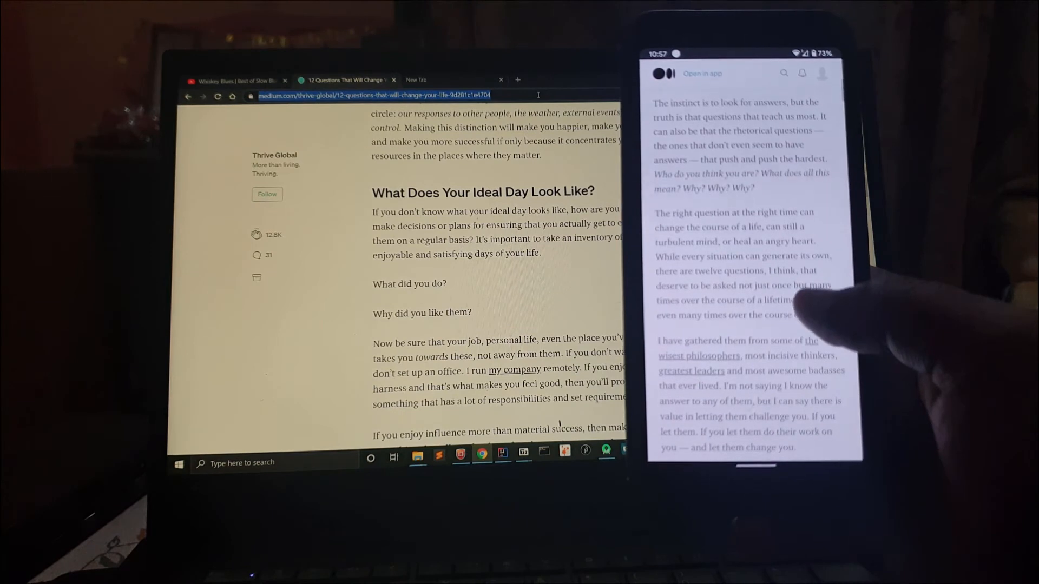
scroll(down, 3)
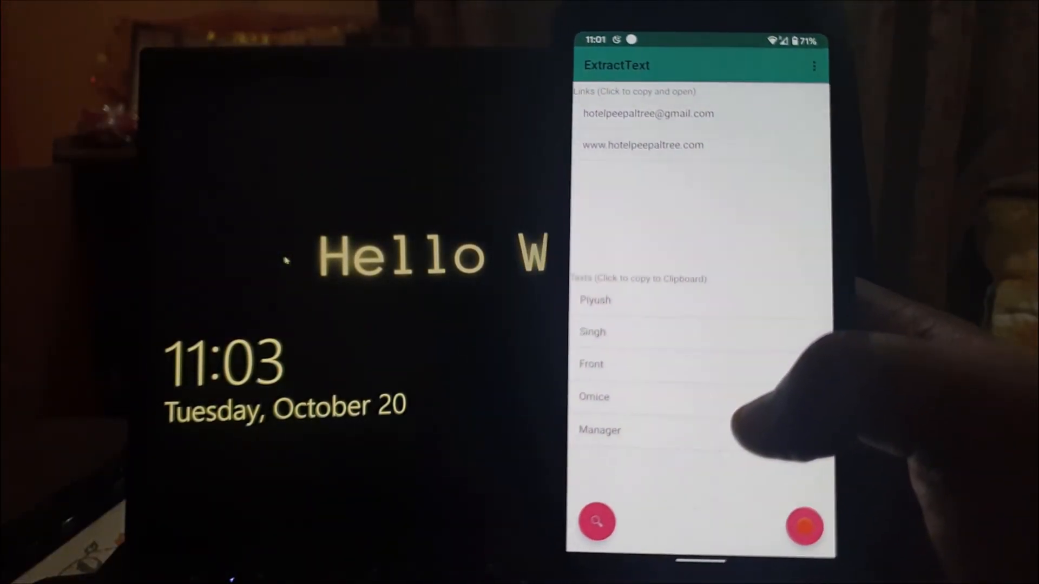
Step: Scroll the Texts list to reveal the recognised words and two phone numbers below the links
scroll(down, 3)
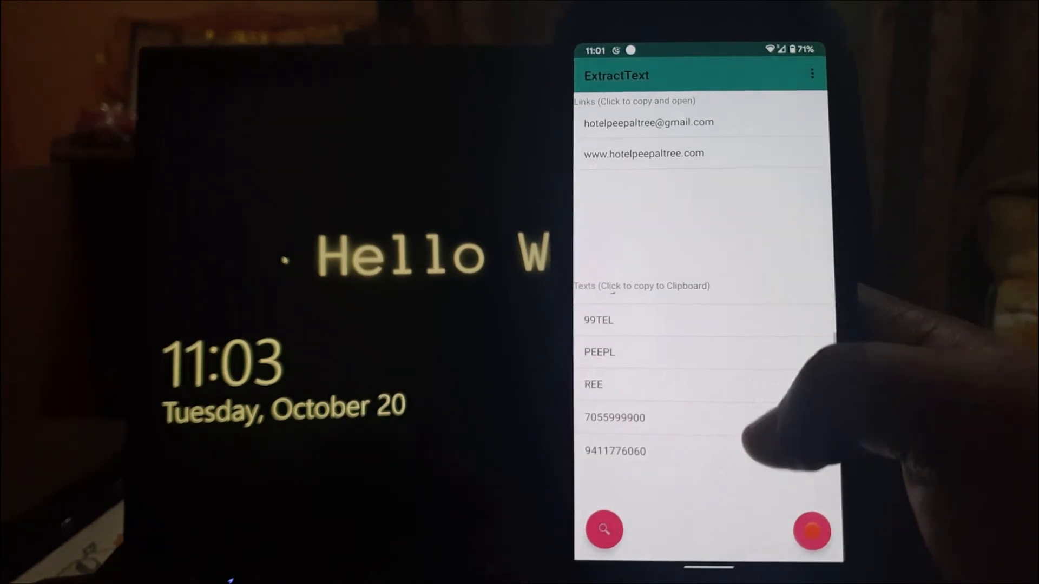